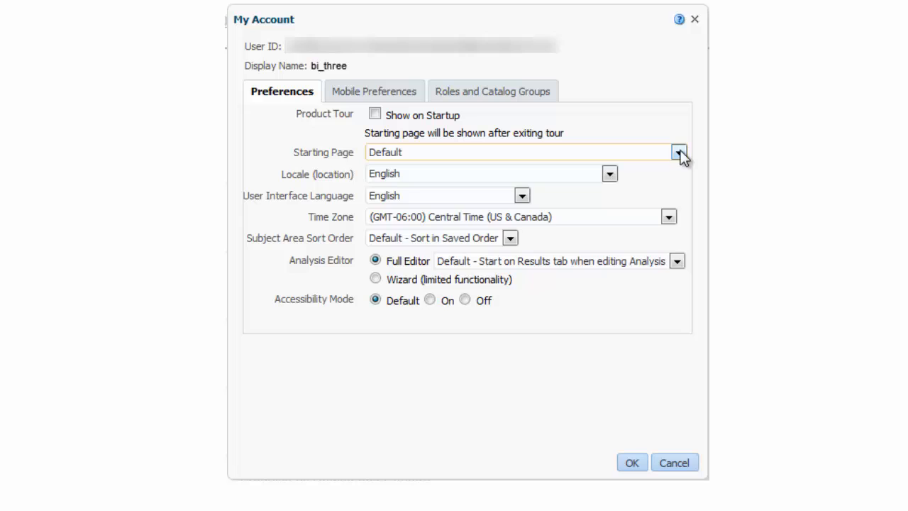
# - Set the starting page to the Customers : Sales Performance dashboard
pyautogui.click(678, 152)
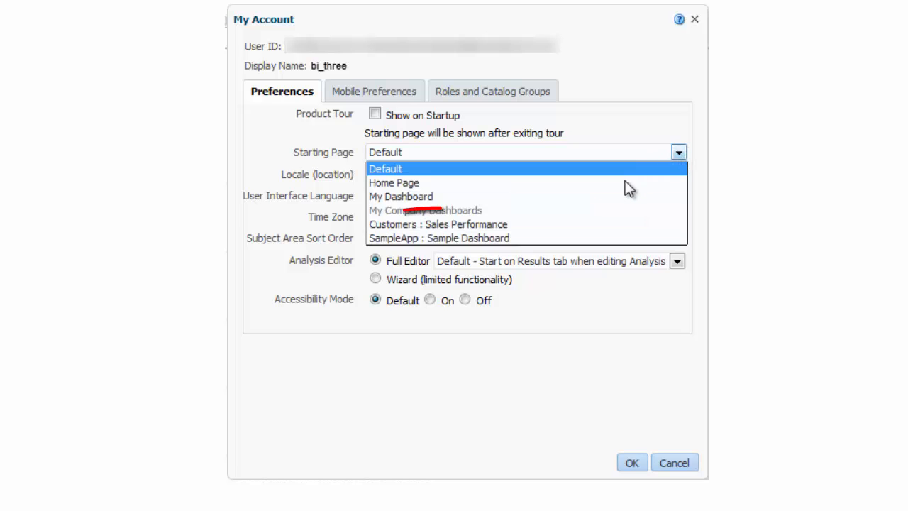
pyautogui.click(437, 224)
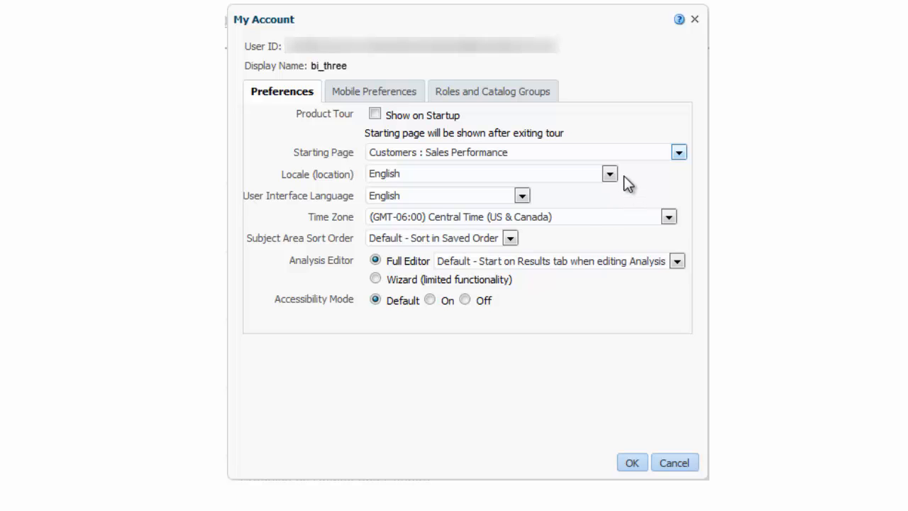
pyautogui.click(609, 173)
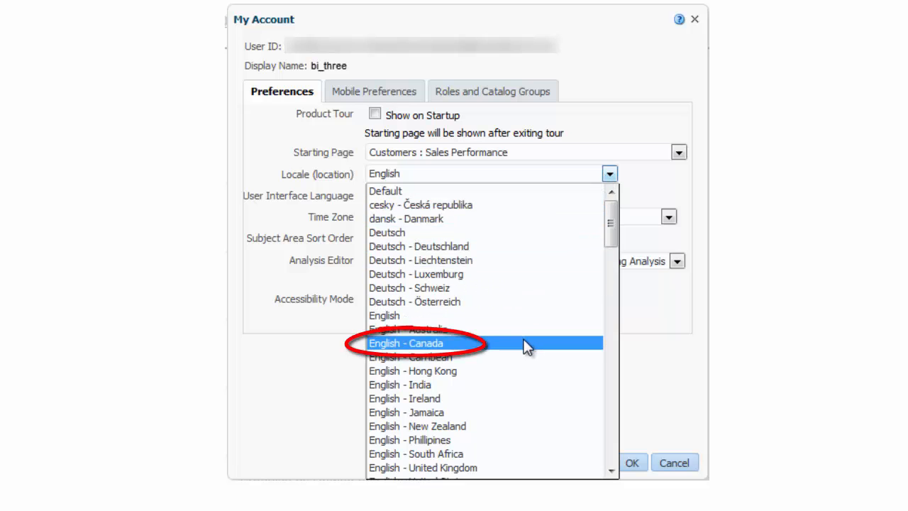
# - Choose English - Canada as the locale and Pacific Time (US & Canada); Tijuana as the time zone
pyautogui.click(406, 342)
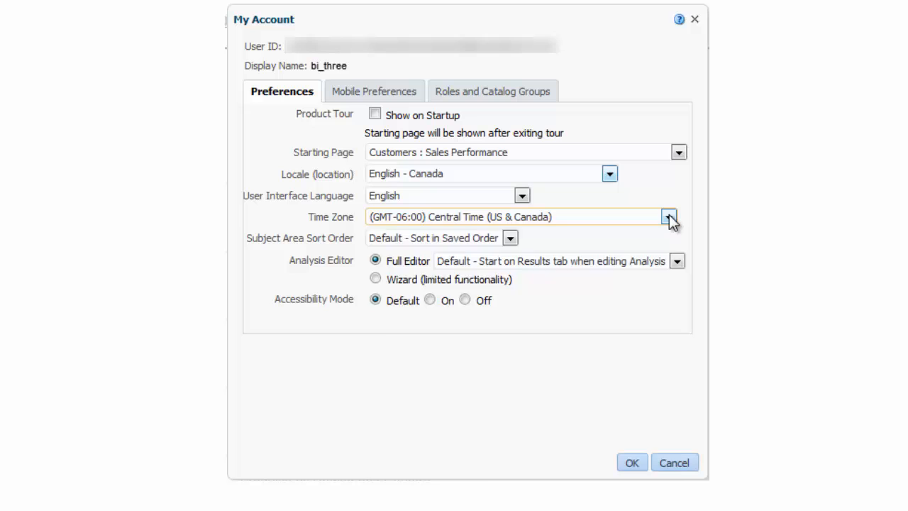
pyautogui.click(667, 215)
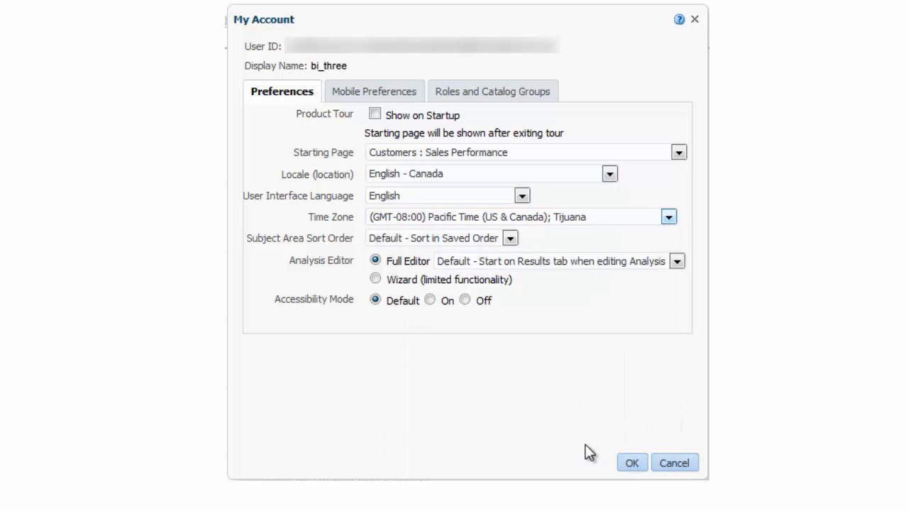
pyautogui.moveTo(580, 446)
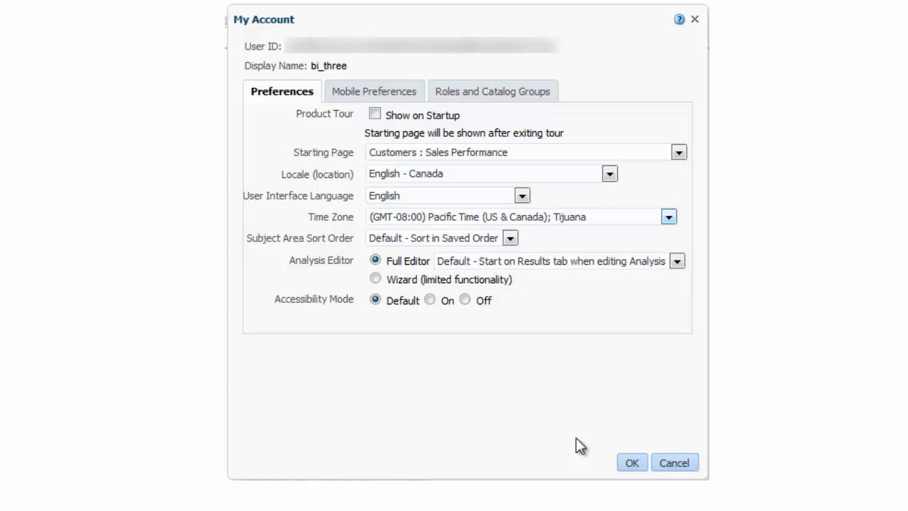
pyautogui.moveTo(400, 133)
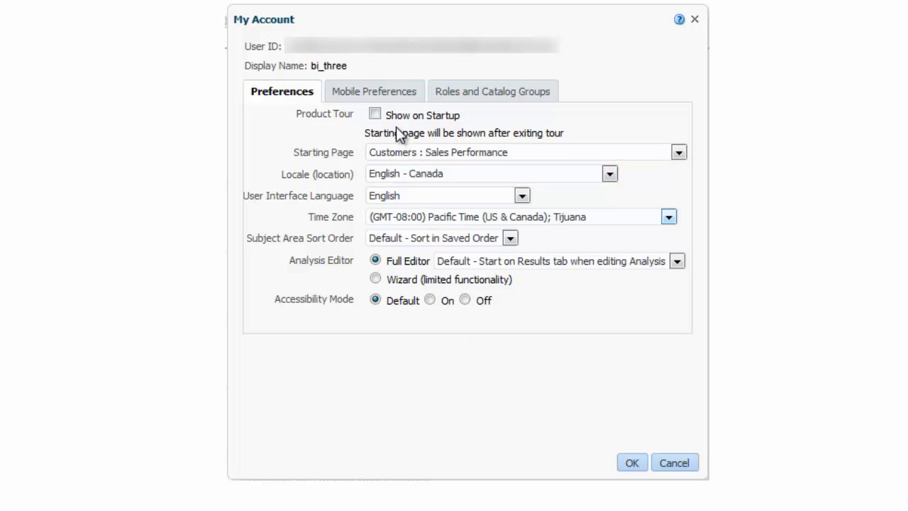
# - Make Home Page the mobile starting page and save the account preferences with OK
pyautogui.click(373, 91)
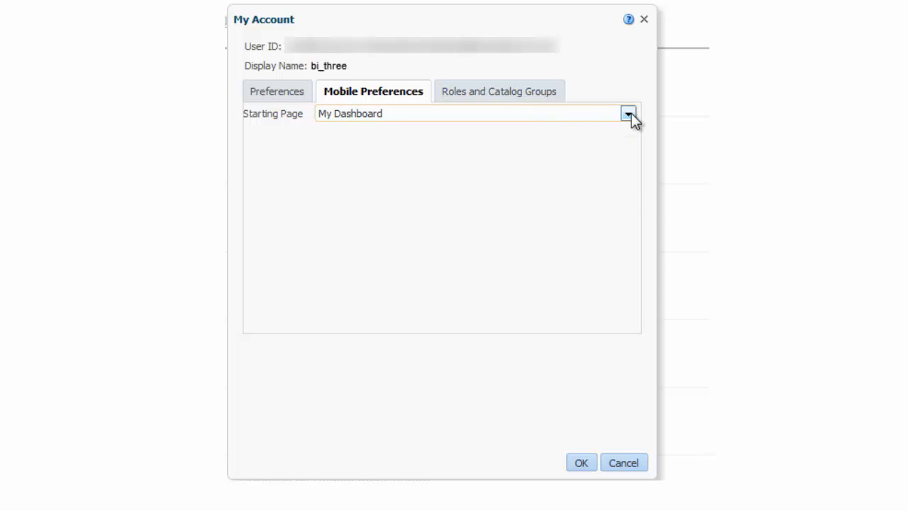
pyautogui.click(628, 114)
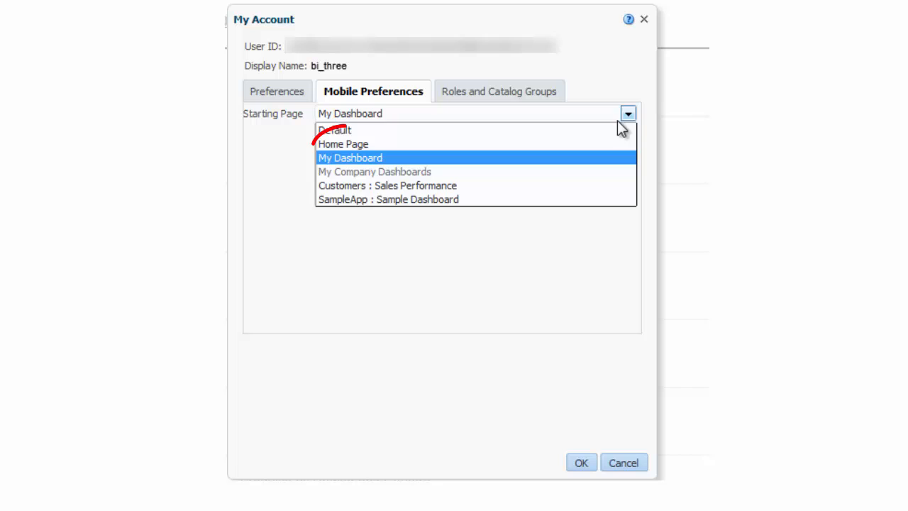
pyautogui.click(344, 143)
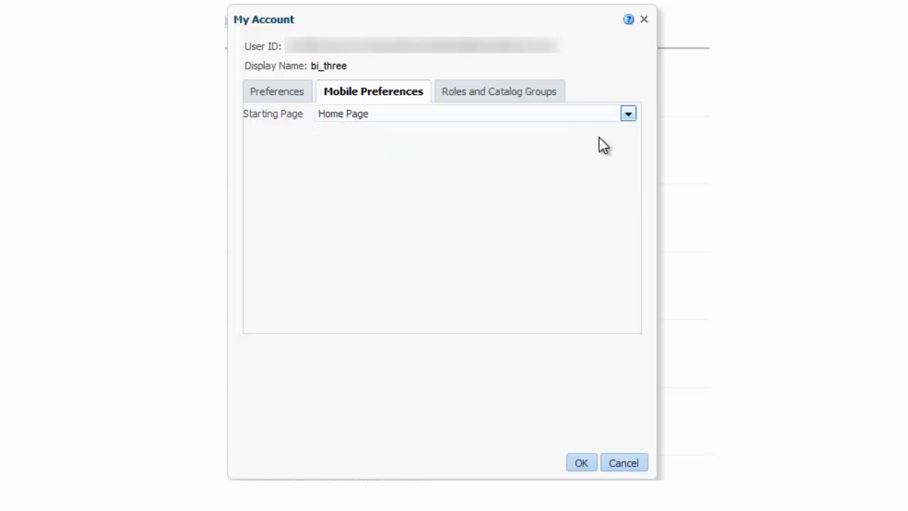
pyautogui.moveTo(591, 224)
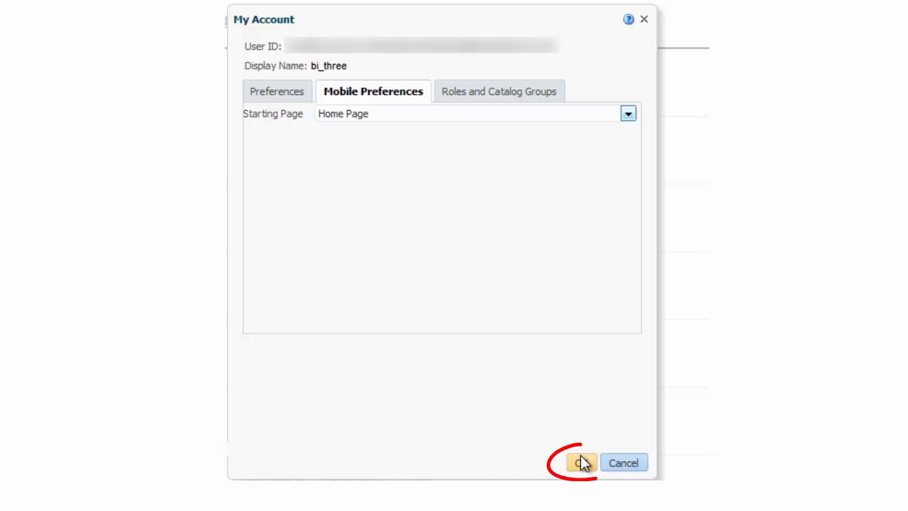
pyautogui.click(580, 463)
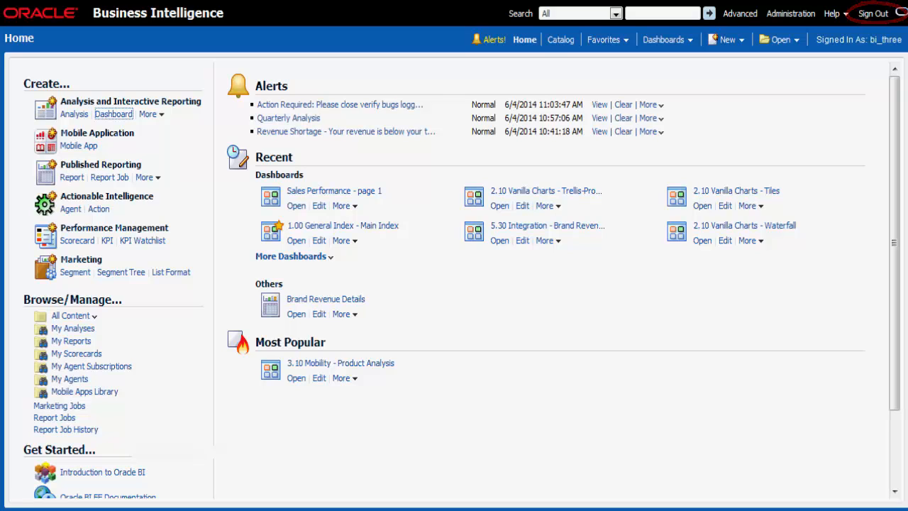
# - Sign out and sign back in so the Sales Performance dashboard opens as the starting page
pyautogui.click(872, 12)
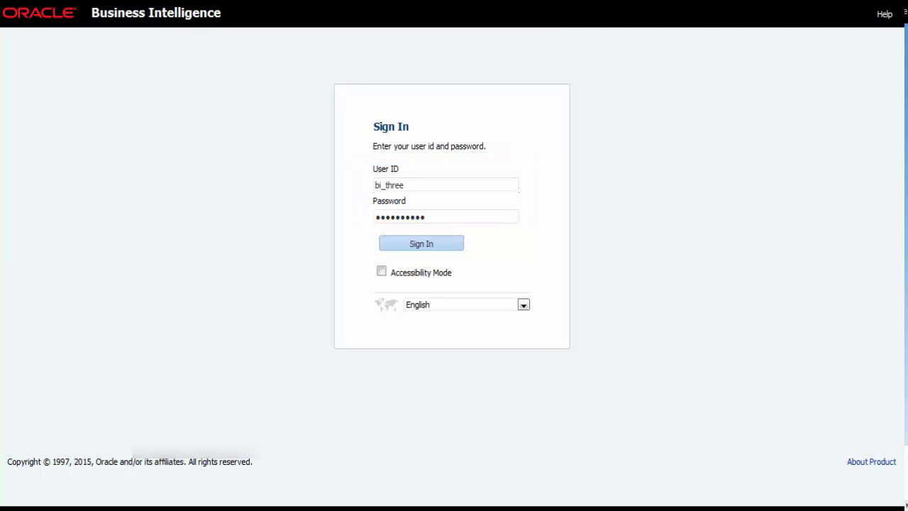
pyautogui.click(420, 244)
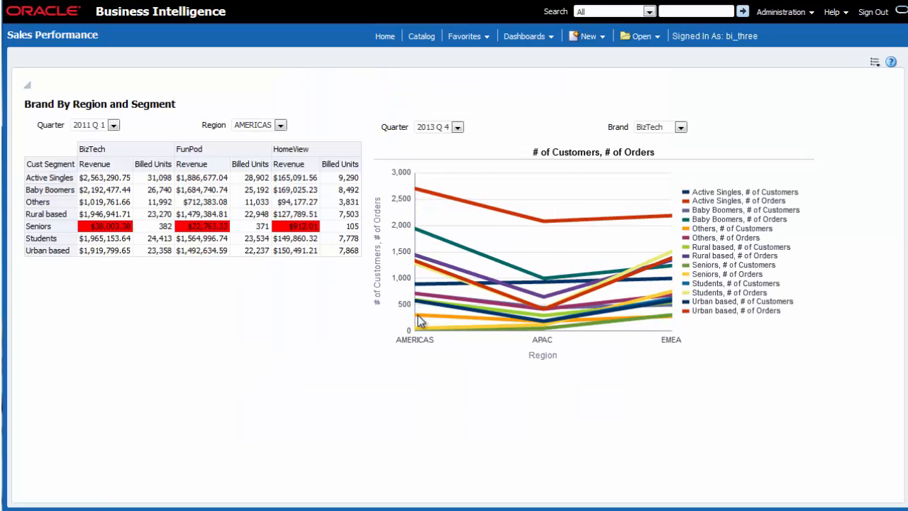
pyautogui.moveTo(341, 329)
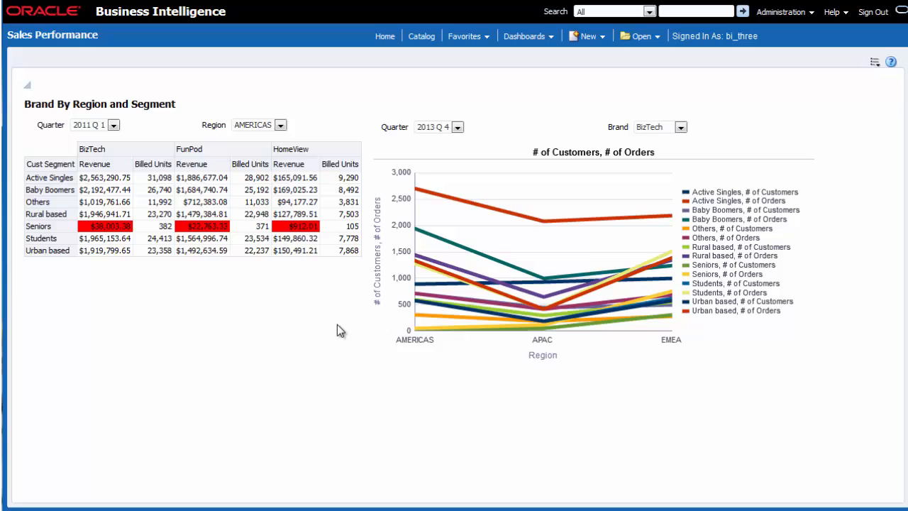